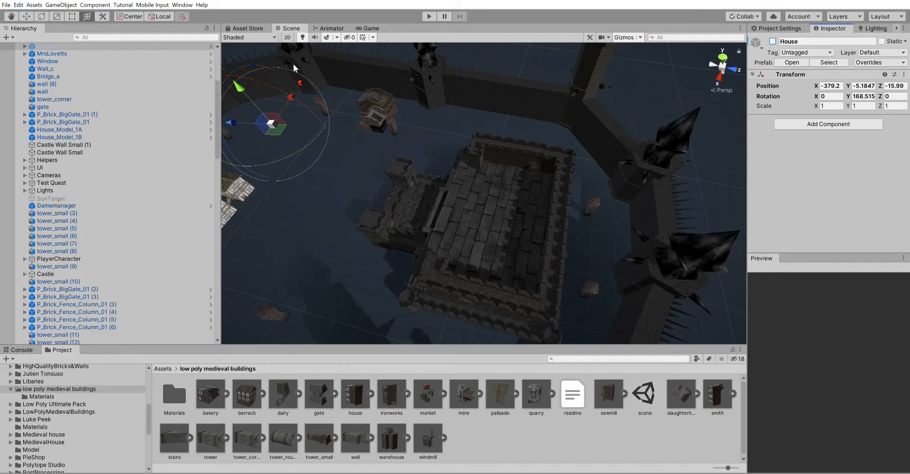
mouse_move(439, 94)
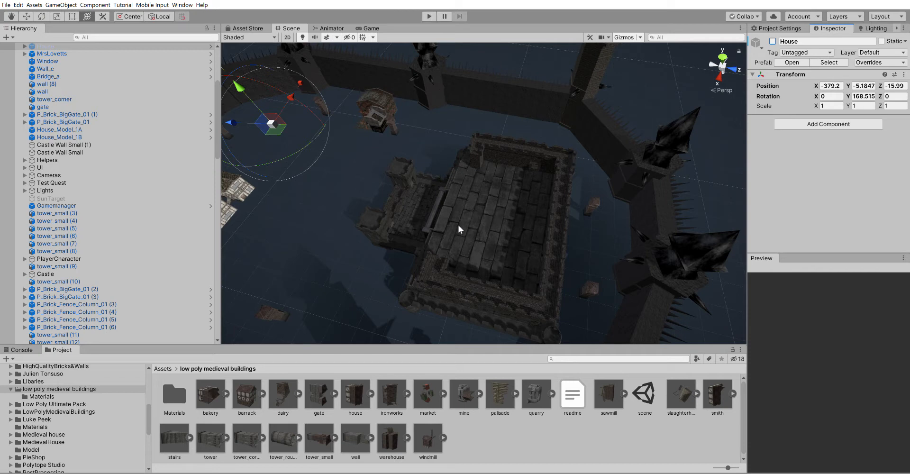
- Orbit around the castle keep to view the whole fort, then enter Play mode
left_click_drag(459, 229, 666, 217)
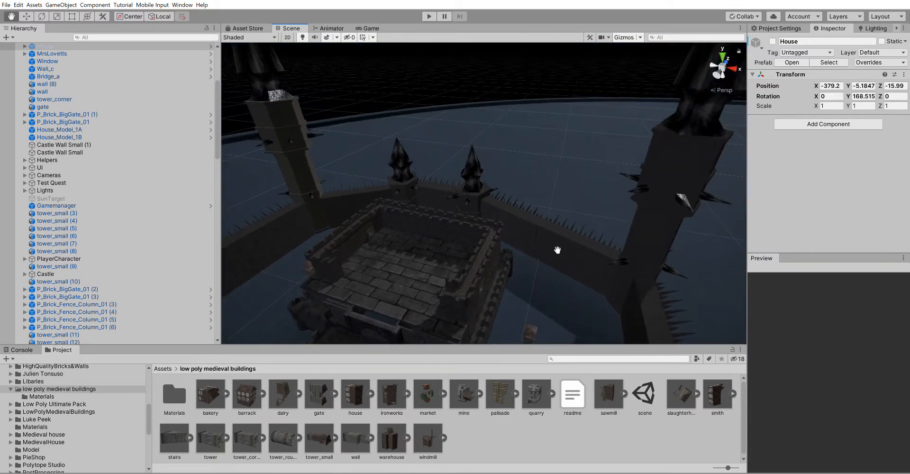
left_click_drag(557, 250, 588, 225)
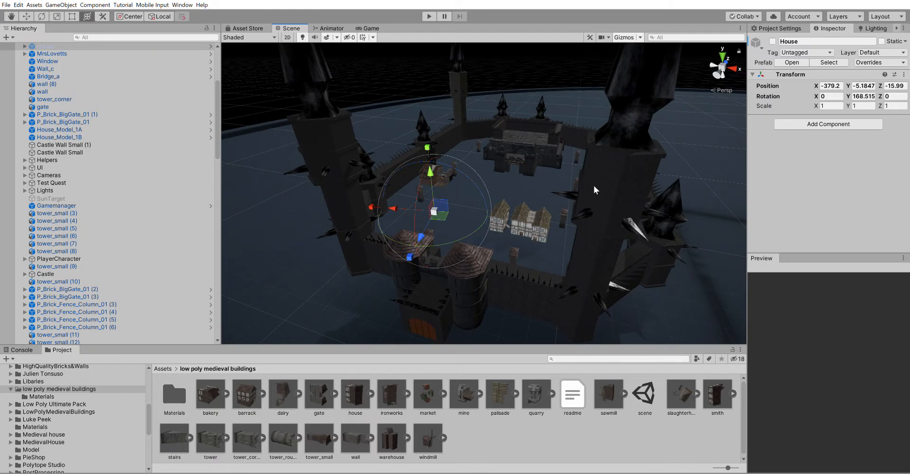
mouse_move(583, 193)
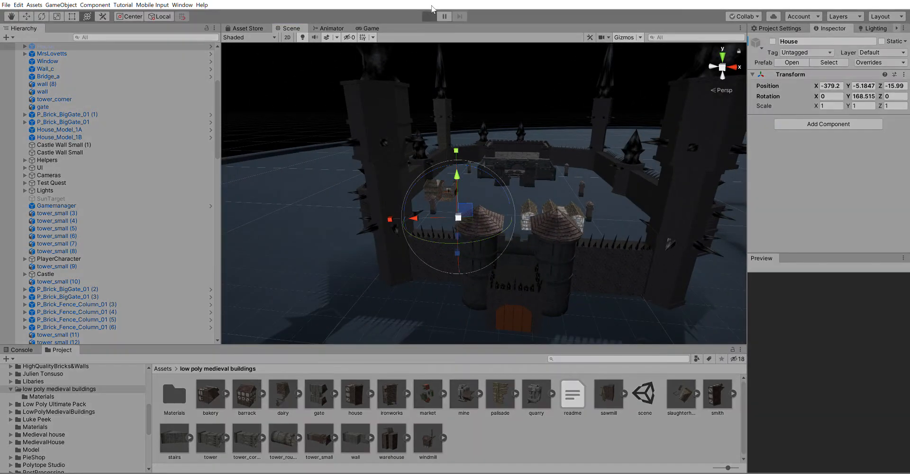
left_click(429, 16)
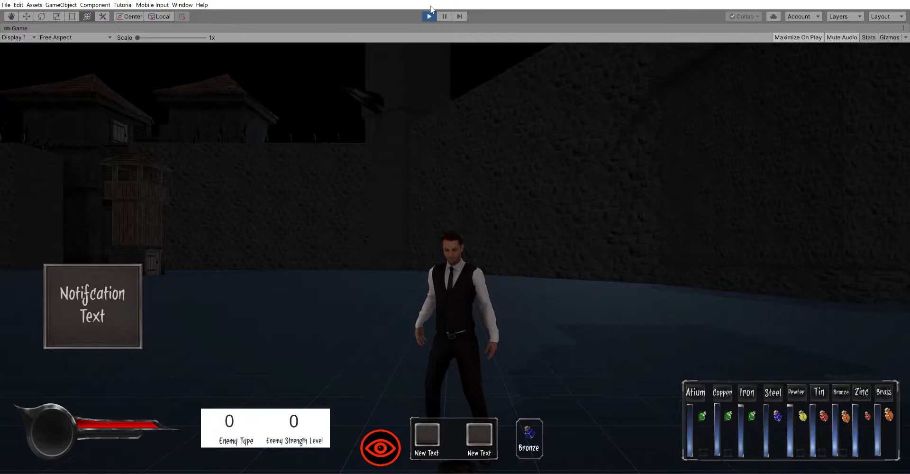